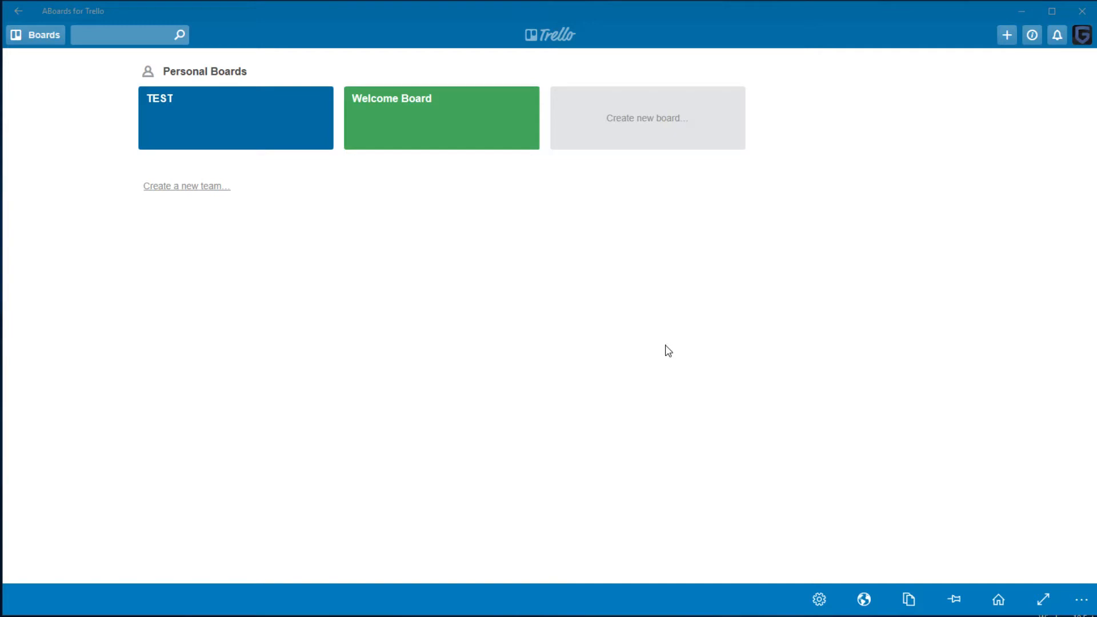
mouse_move(396, 189)
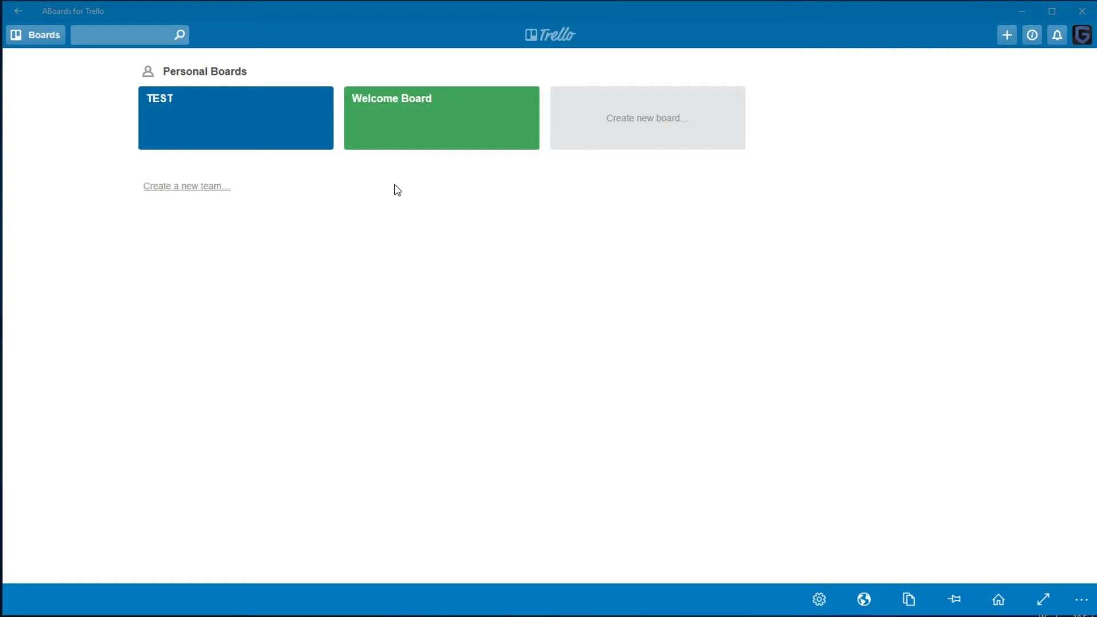
mouse_move(434, 242)
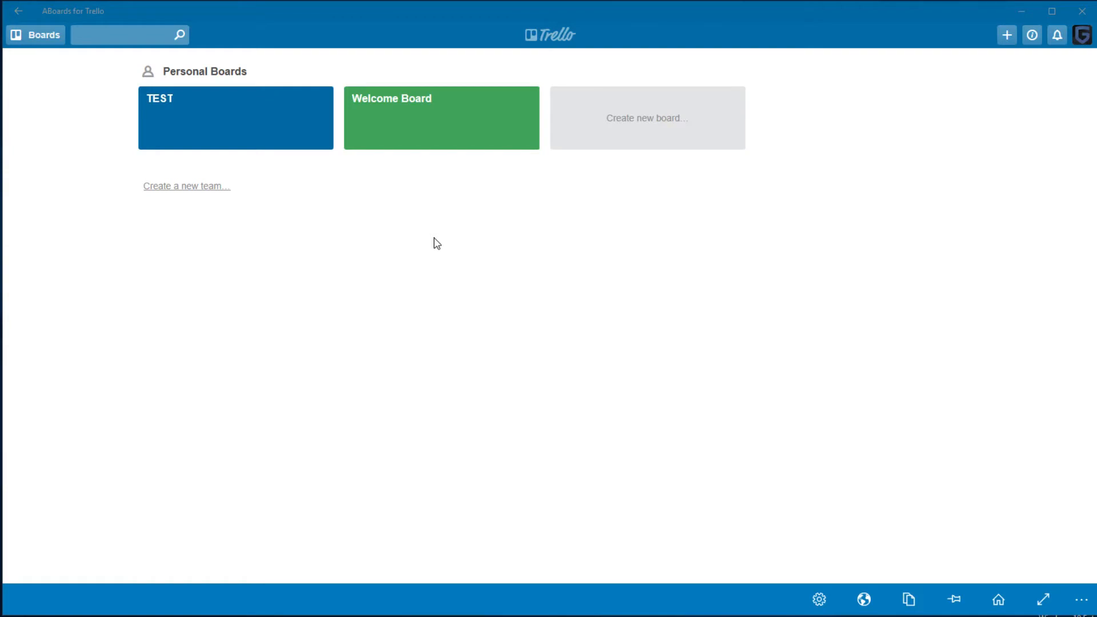
mouse_move(432, 254)
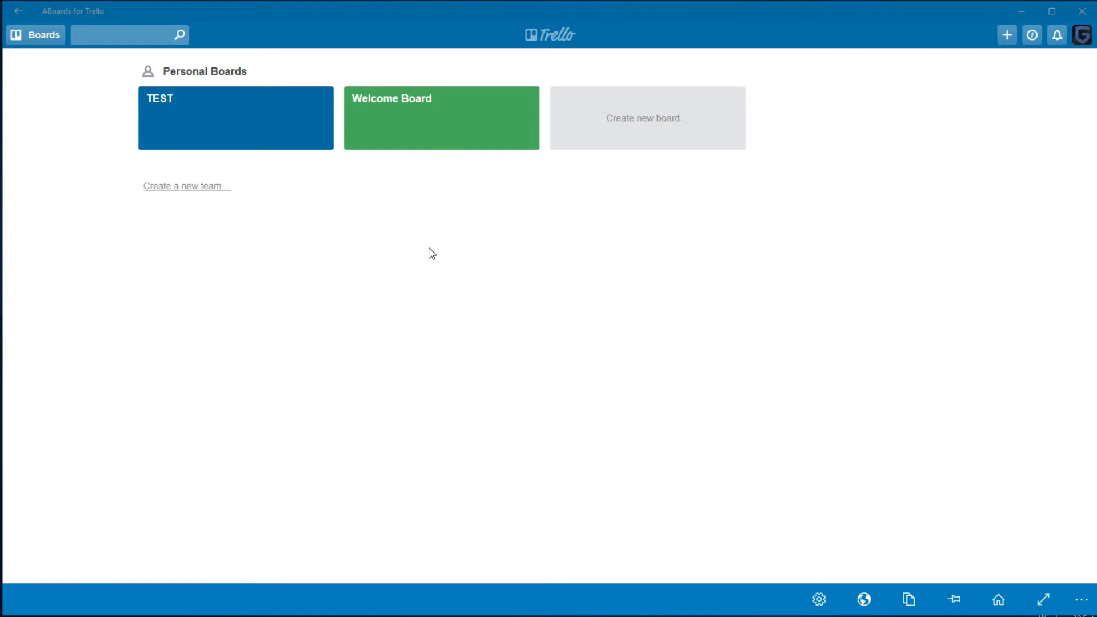
mouse_move(557, 236)
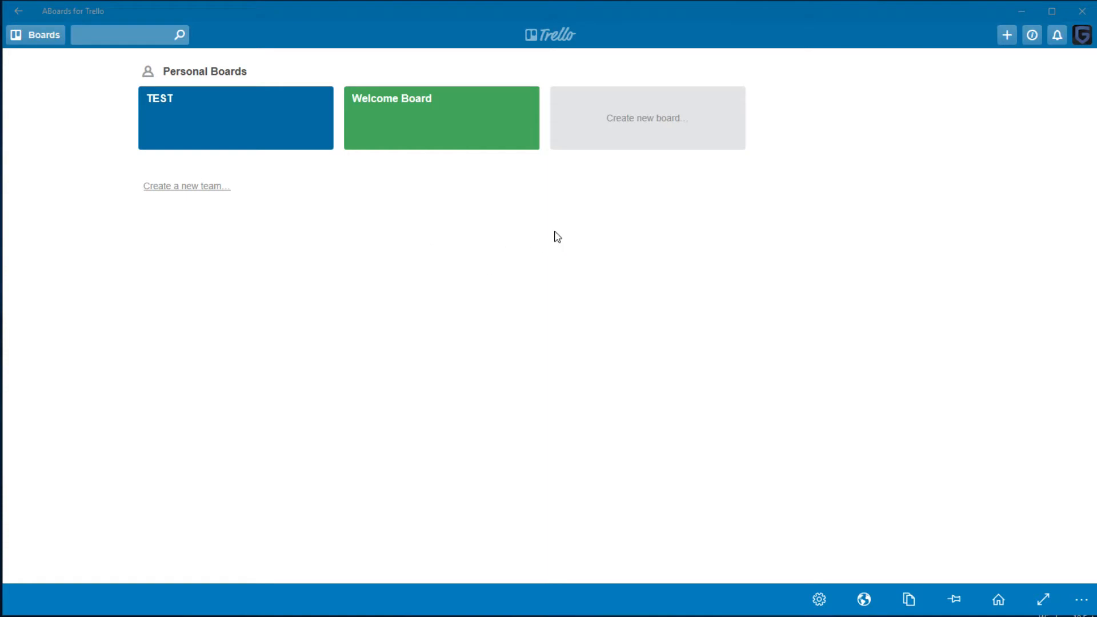
- Create a private board titled 'Test' and open it
click(646, 118)
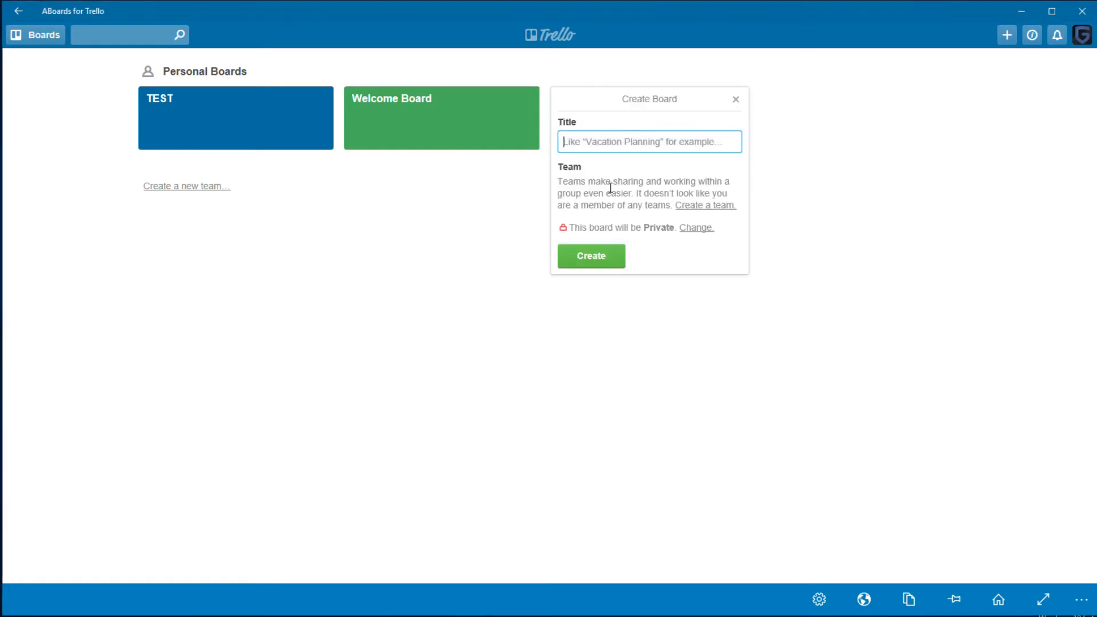
text(T)
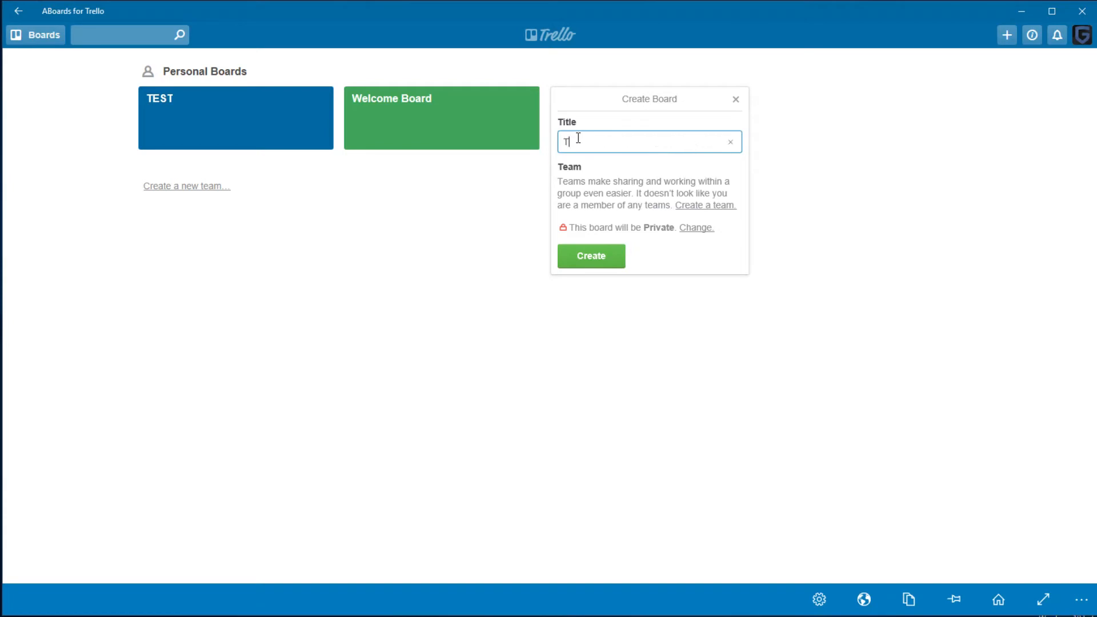
click(589, 256)
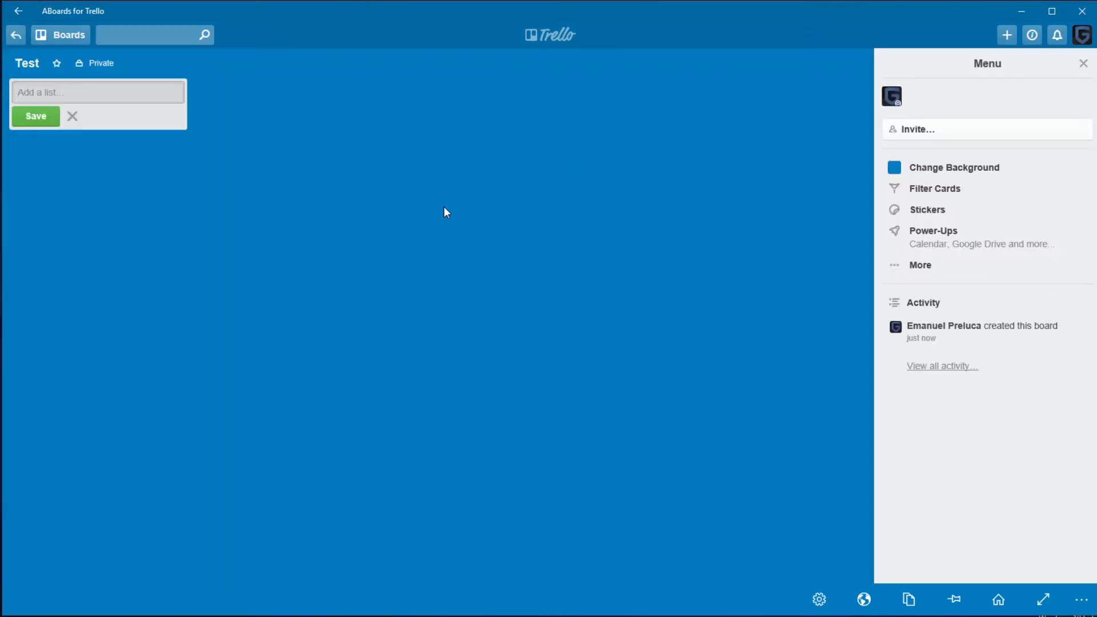
mouse_move(432, 242)
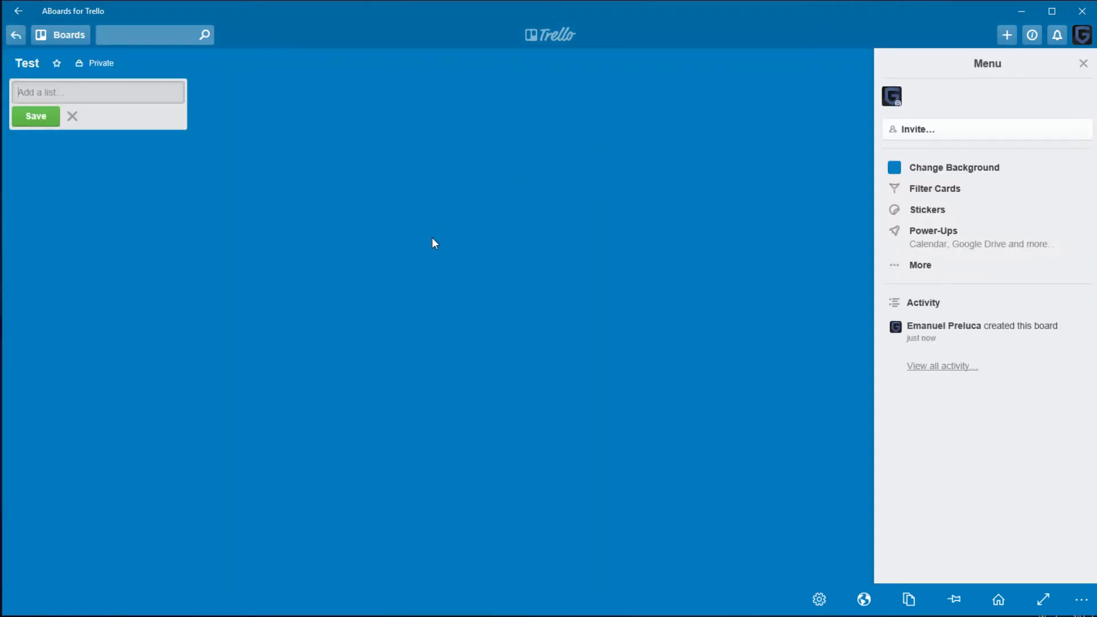
mouse_move(384, 116)
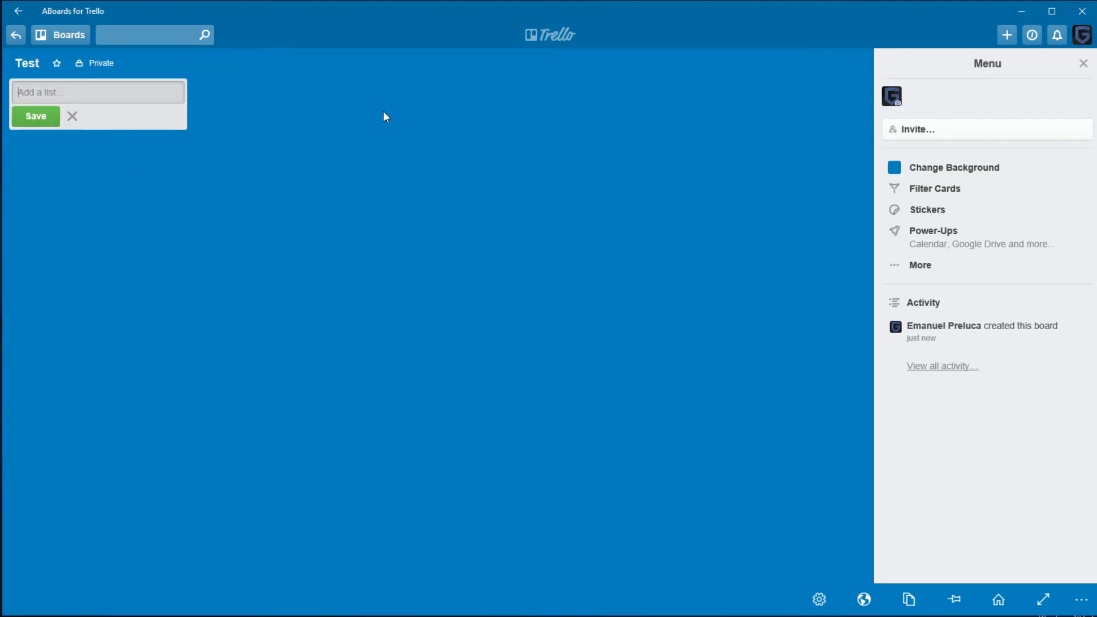
mouse_move(396, 241)
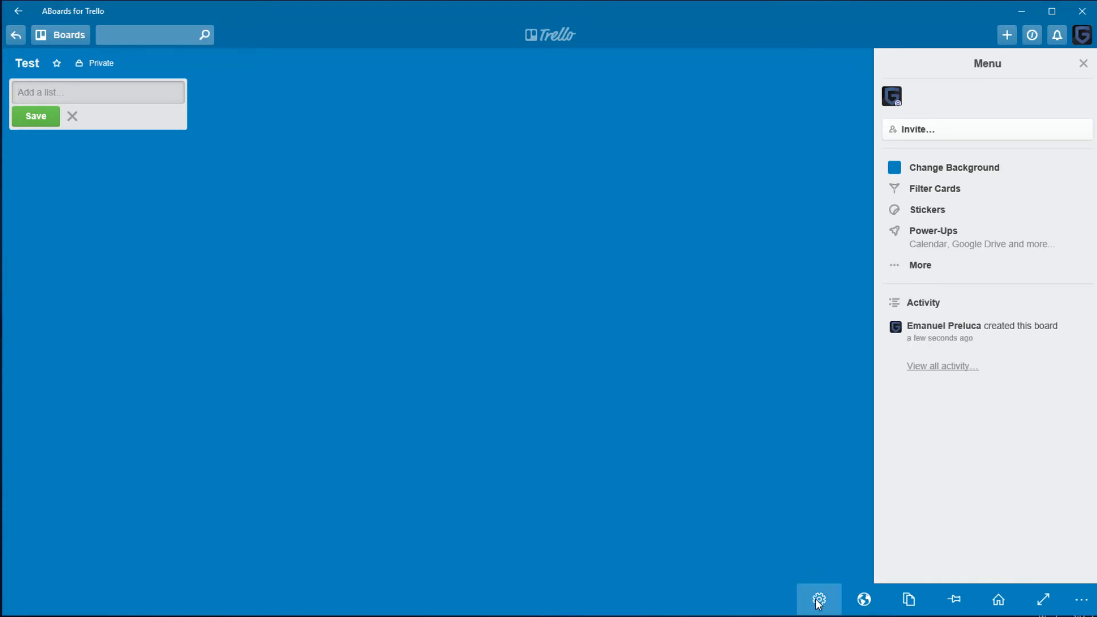
- View the Settings page, return to Boards, and open the TEST board
click(817, 599)
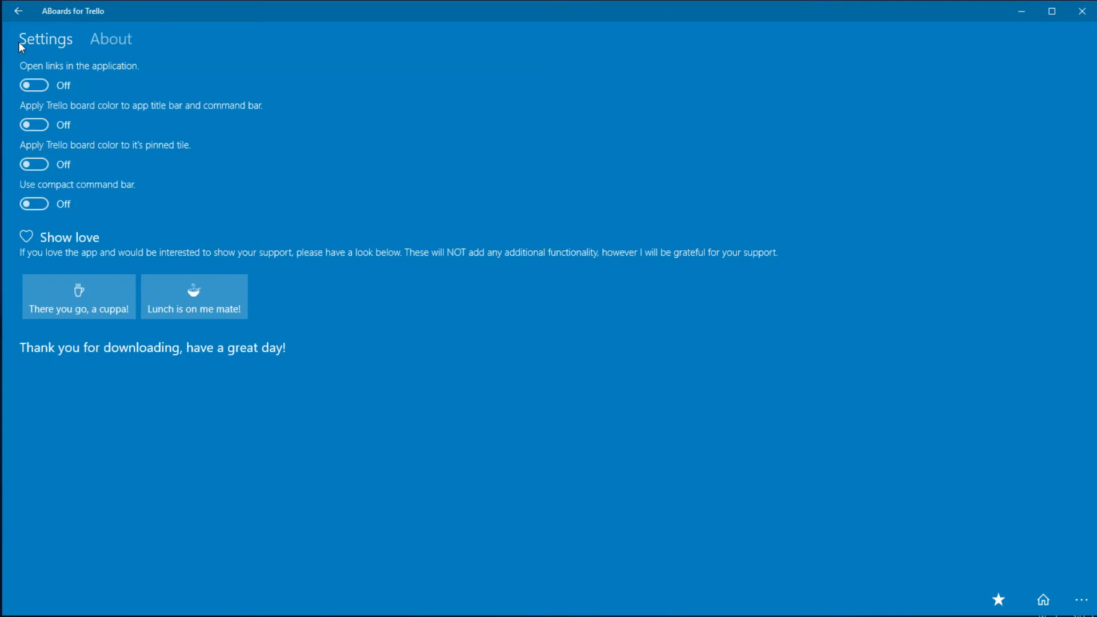
click(19, 11)
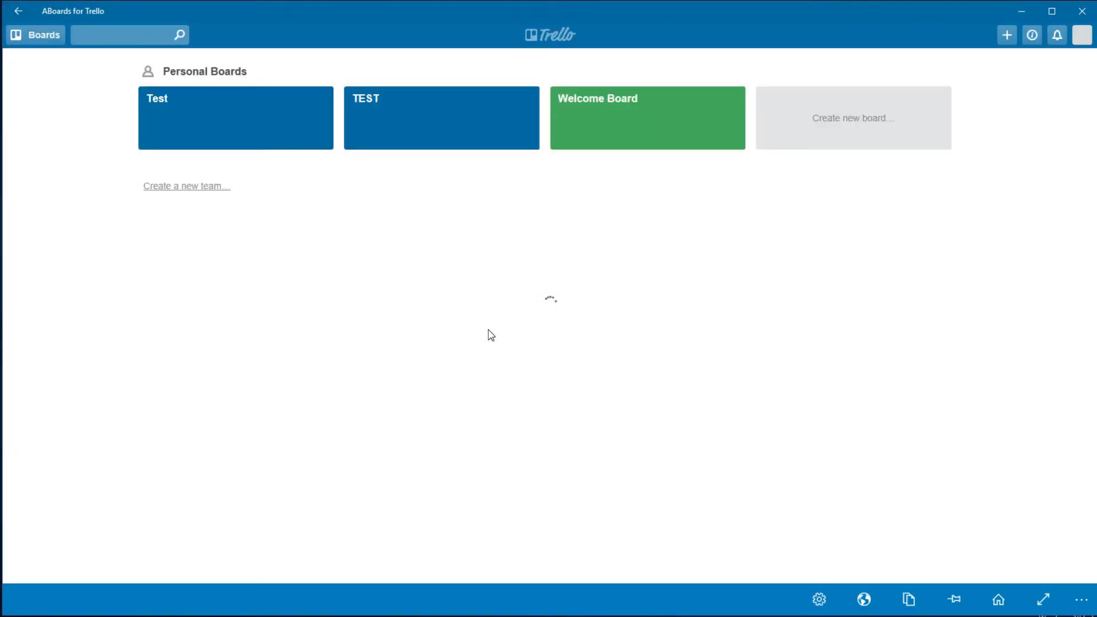
click(440, 118)
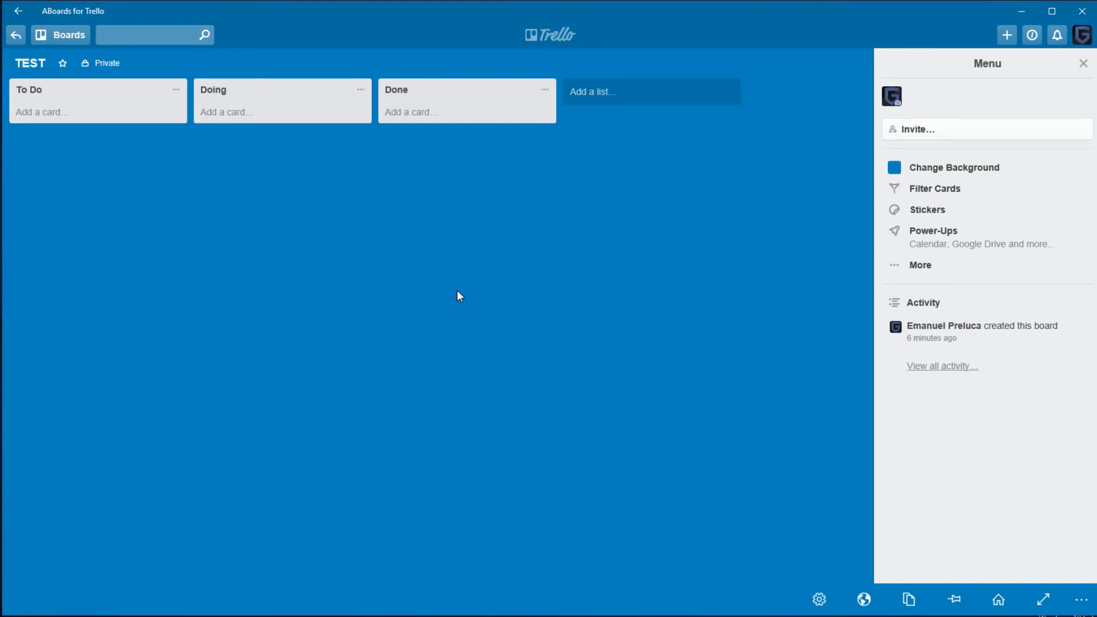